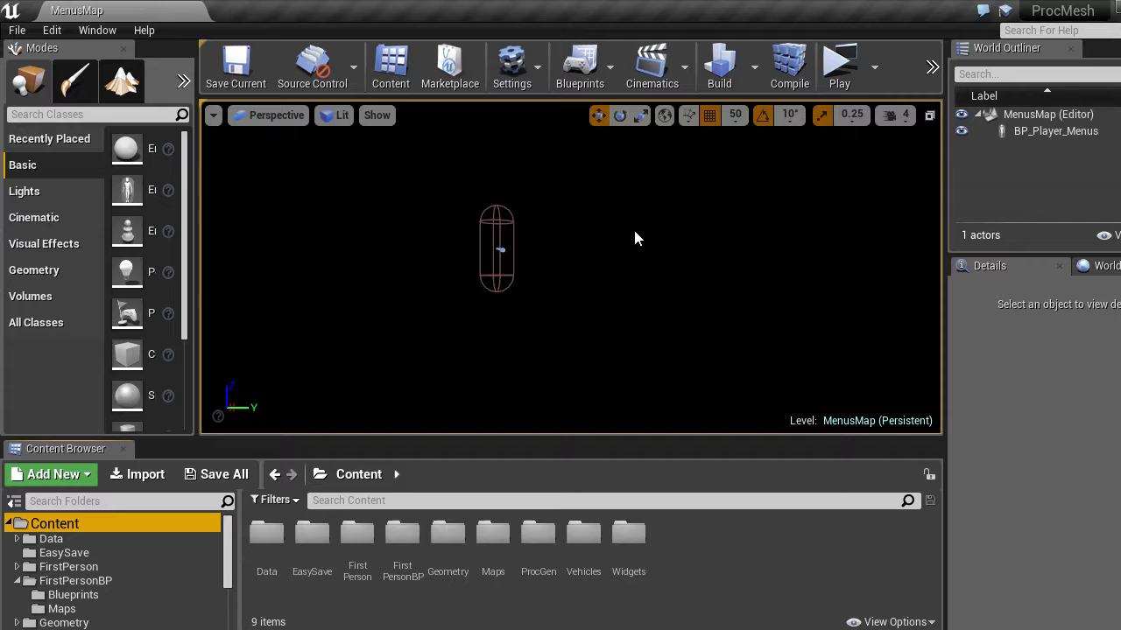
Run the level as a standalone game and reach the Vehicles menu.
left_click(837, 67)
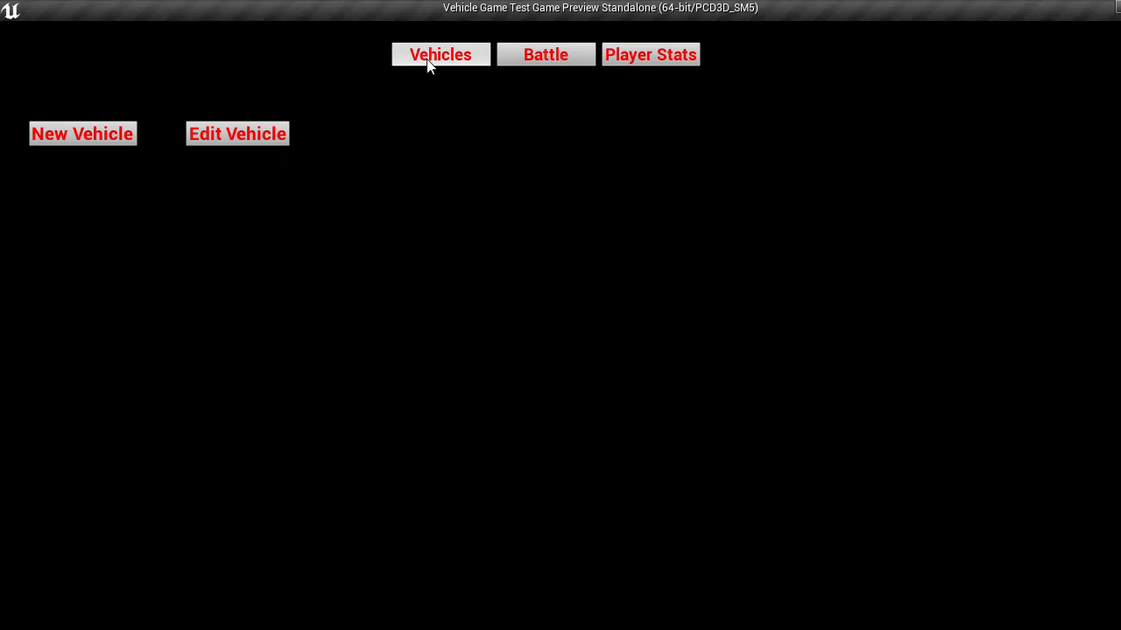
mouse_move(245, 325)
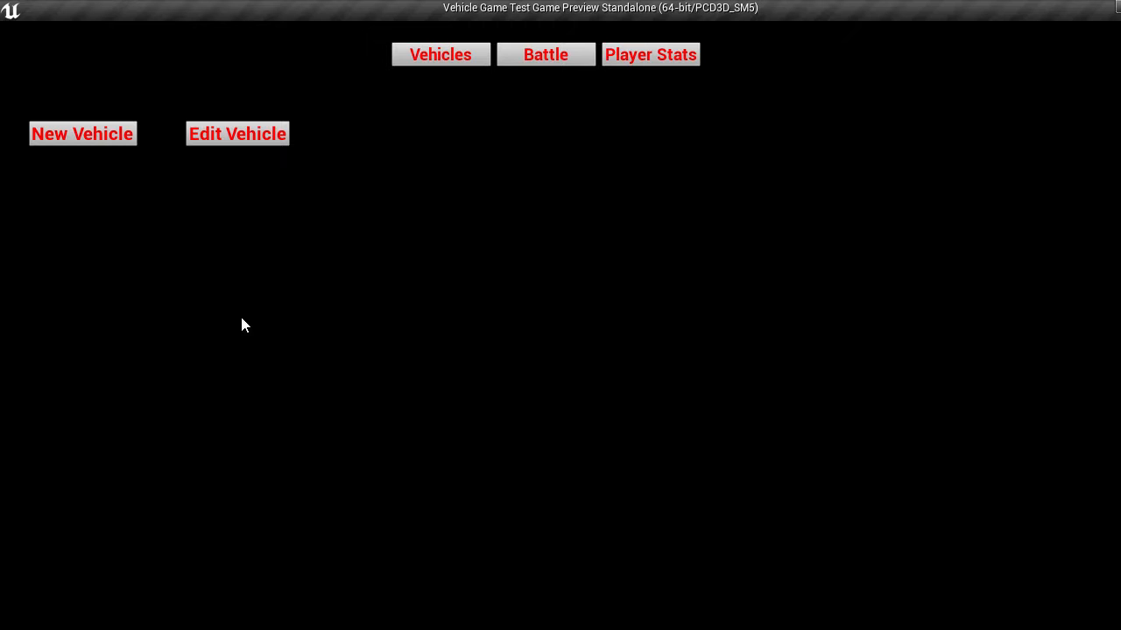
Start a new vehicle, attach body, wings and blue cockpit, and lengthen the wing rockets.
left_click(80, 133)
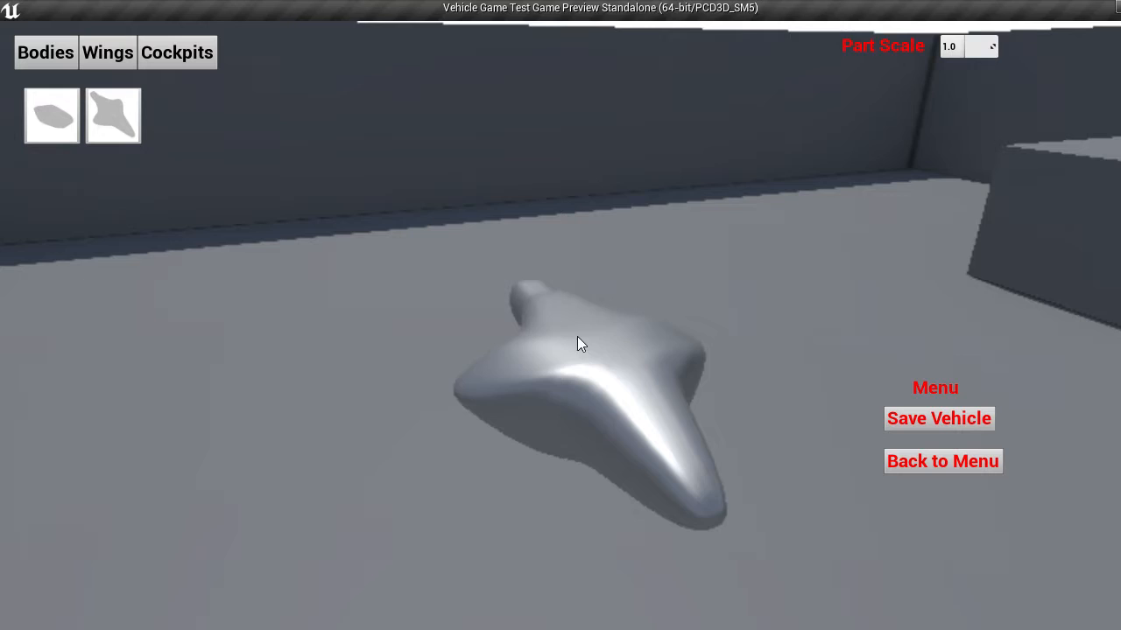
left_click(107, 53)
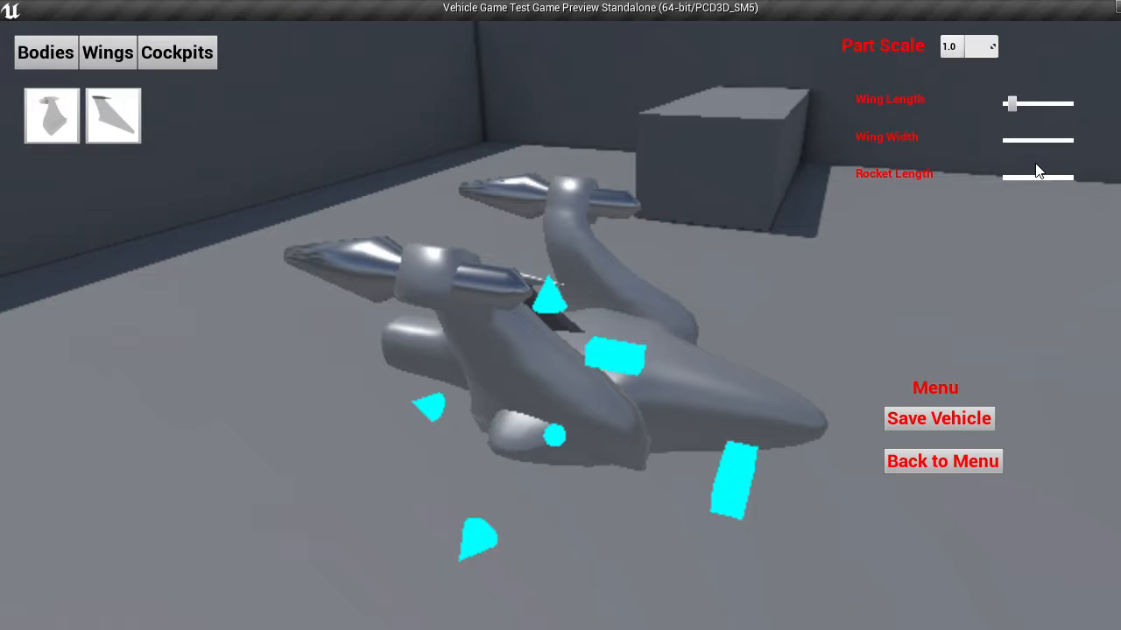
left_click_drag(1012, 140, 1050, 140)
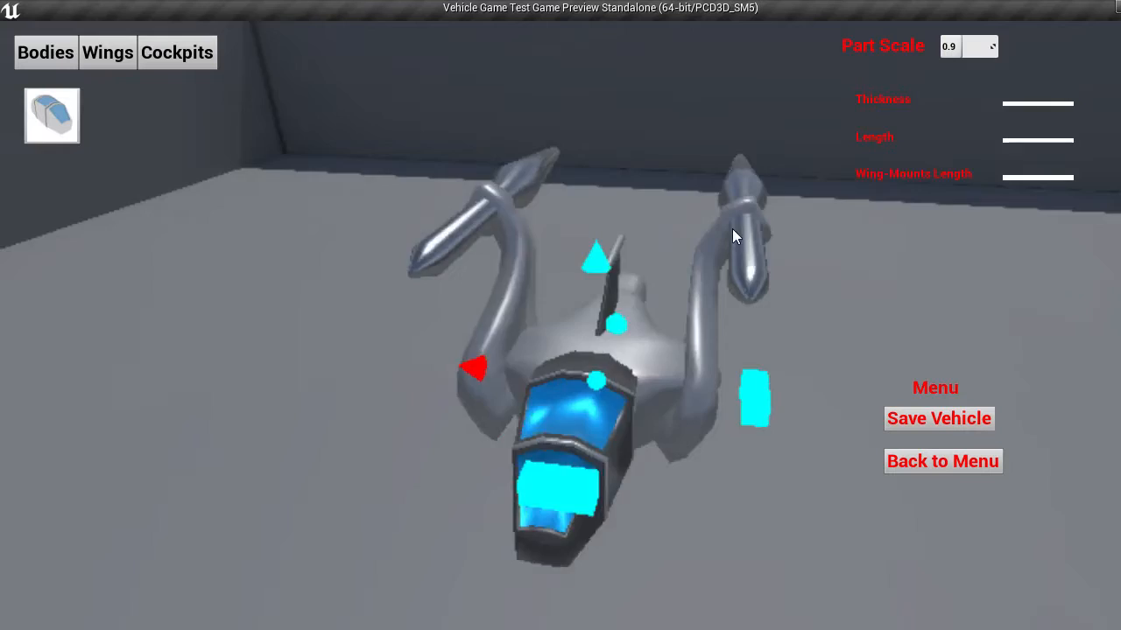
Save the craft as 'The Bullet' and return to the Vehicles menu listing it.
left_click(938, 419)
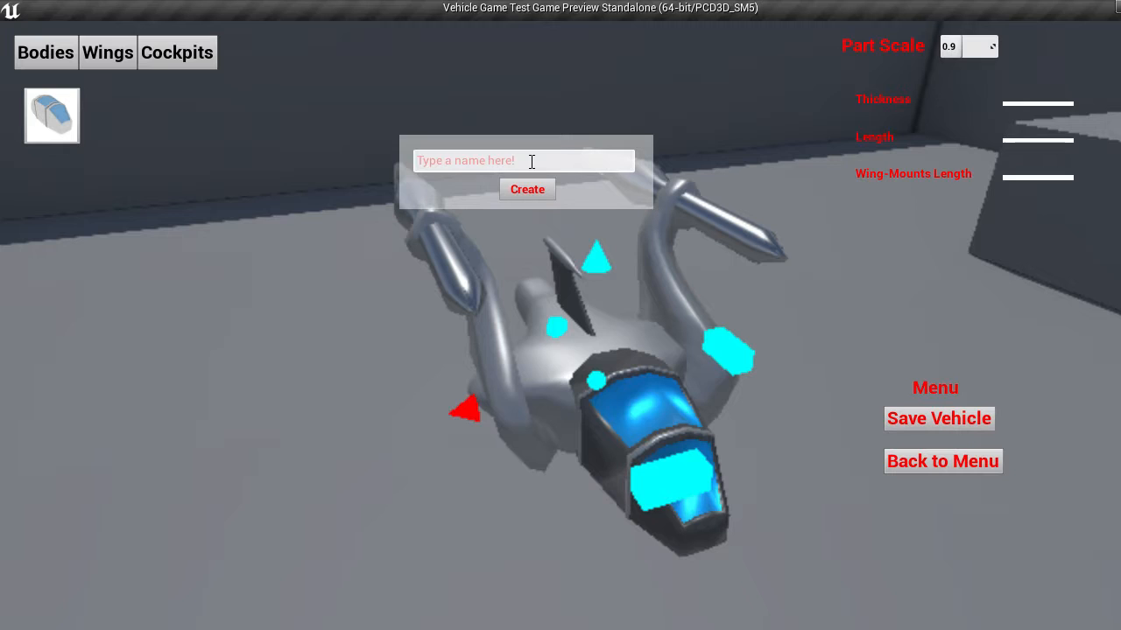
type("The Bull")
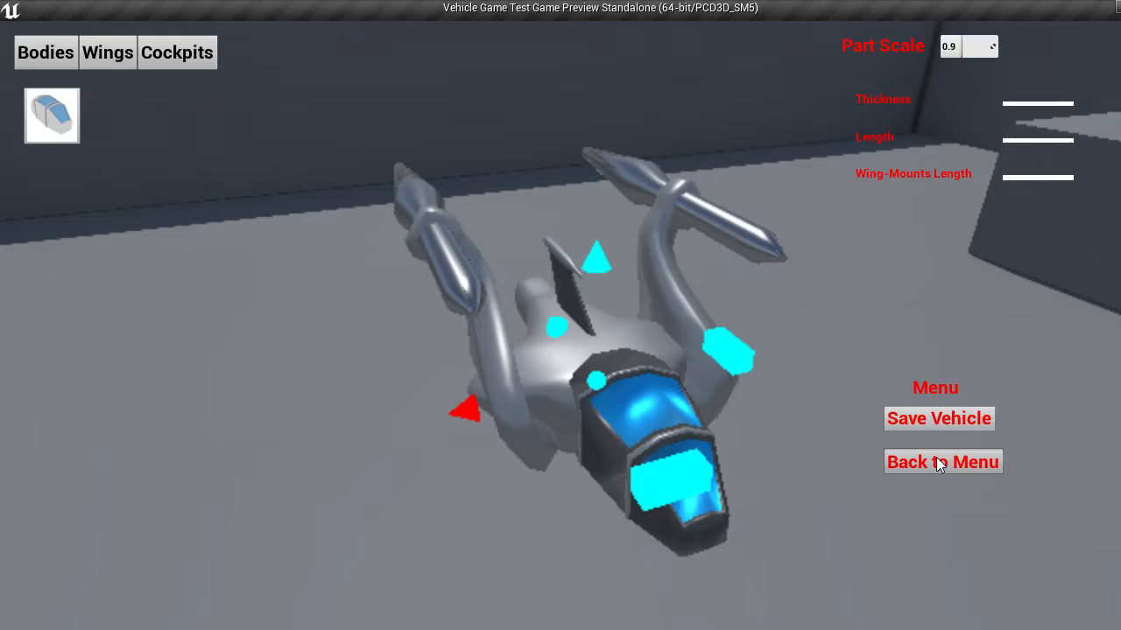
left_click(942, 462)
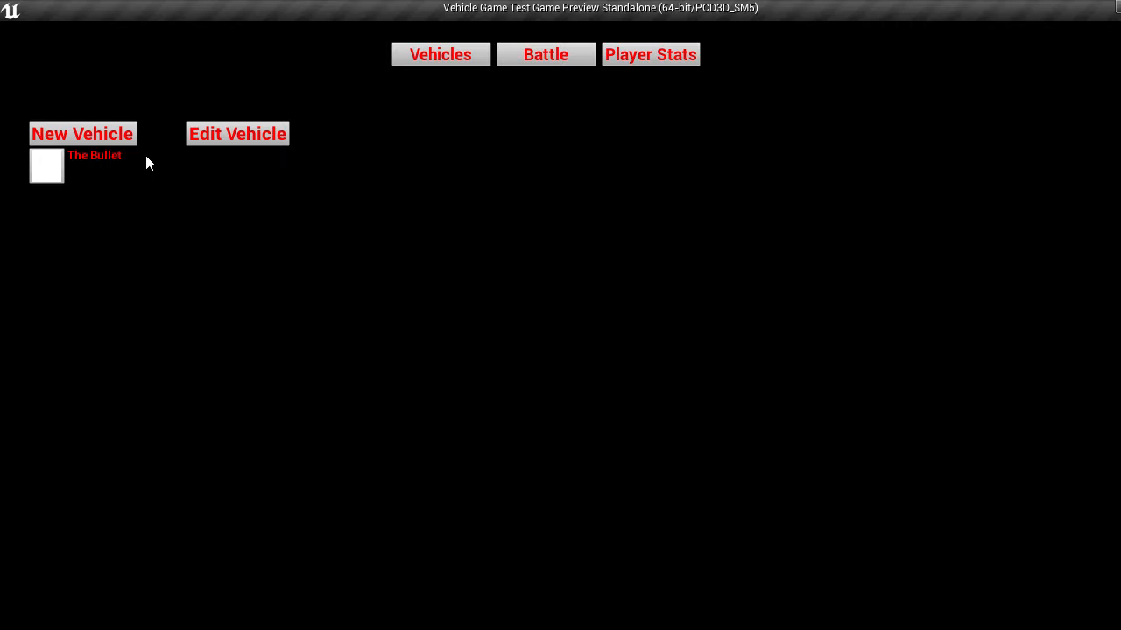
mouse_move(368, 269)
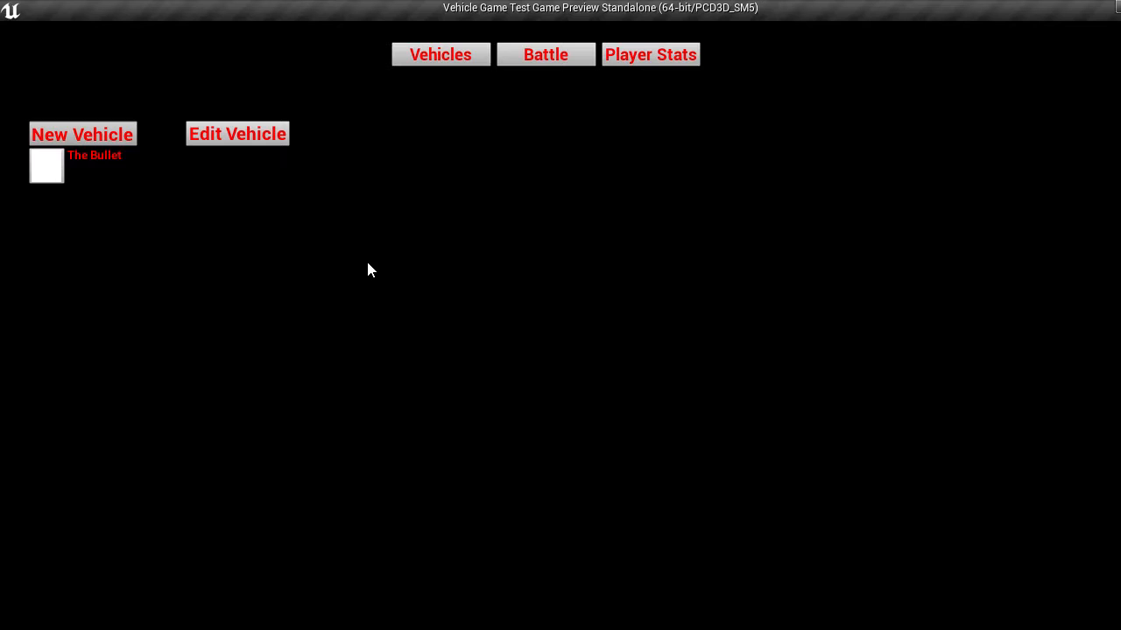
Start a second vehicle with a dark flattened body and two tall swept wings.
left_click(238, 133)
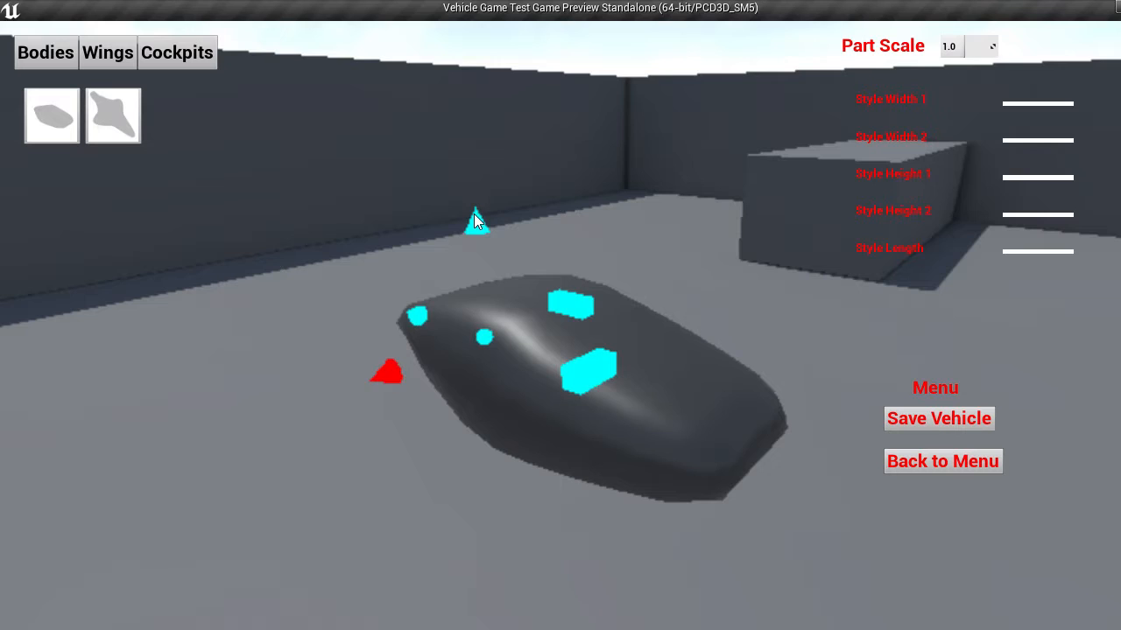
left_click(106, 53)
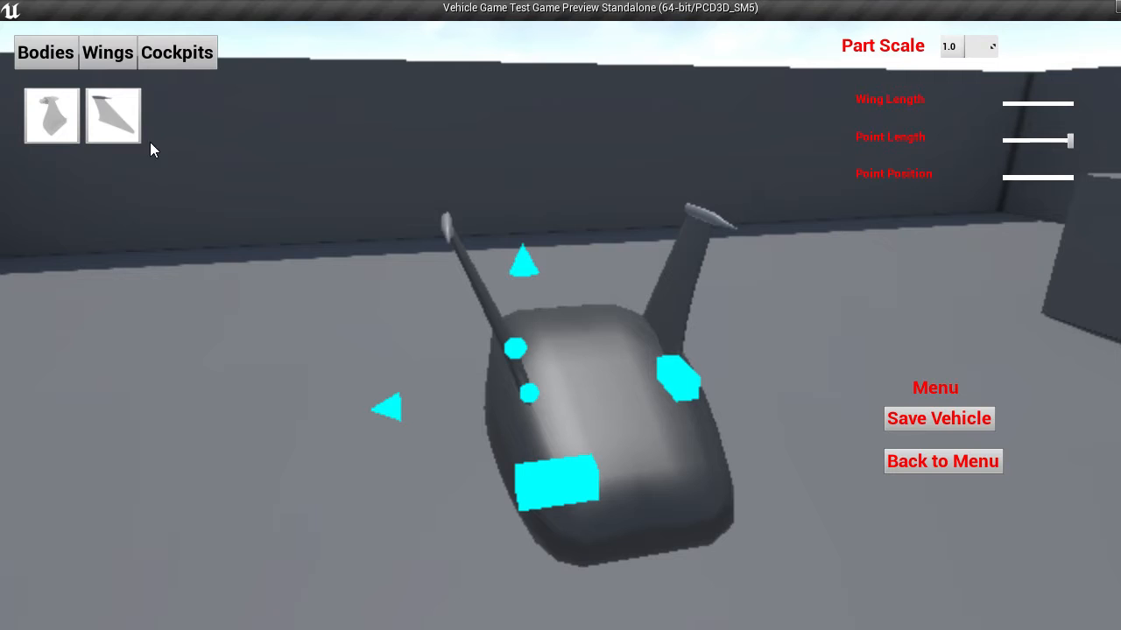
left_click(175, 53)
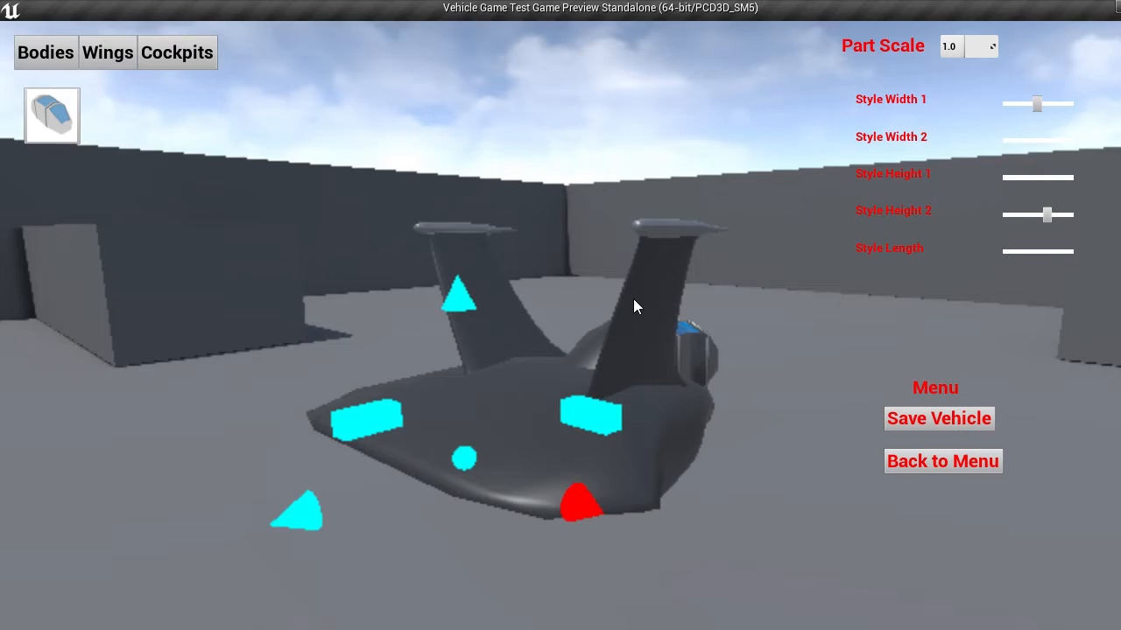
Save the second craft as 'Wings' so it is listed beside The Bullet.
type("Win")
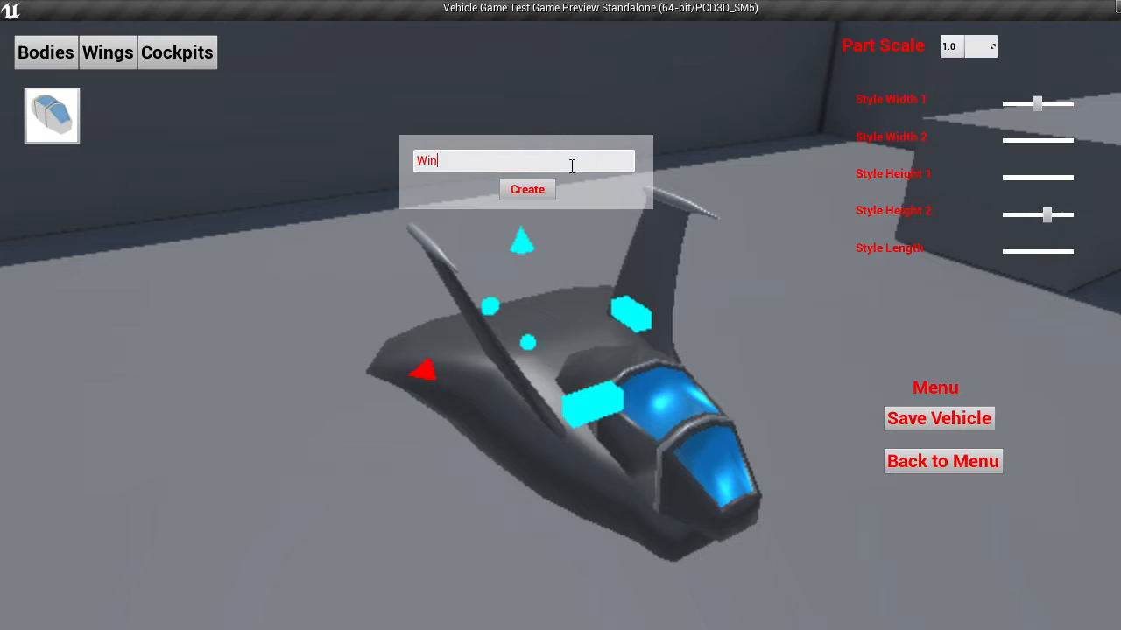
left_click(942, 462)
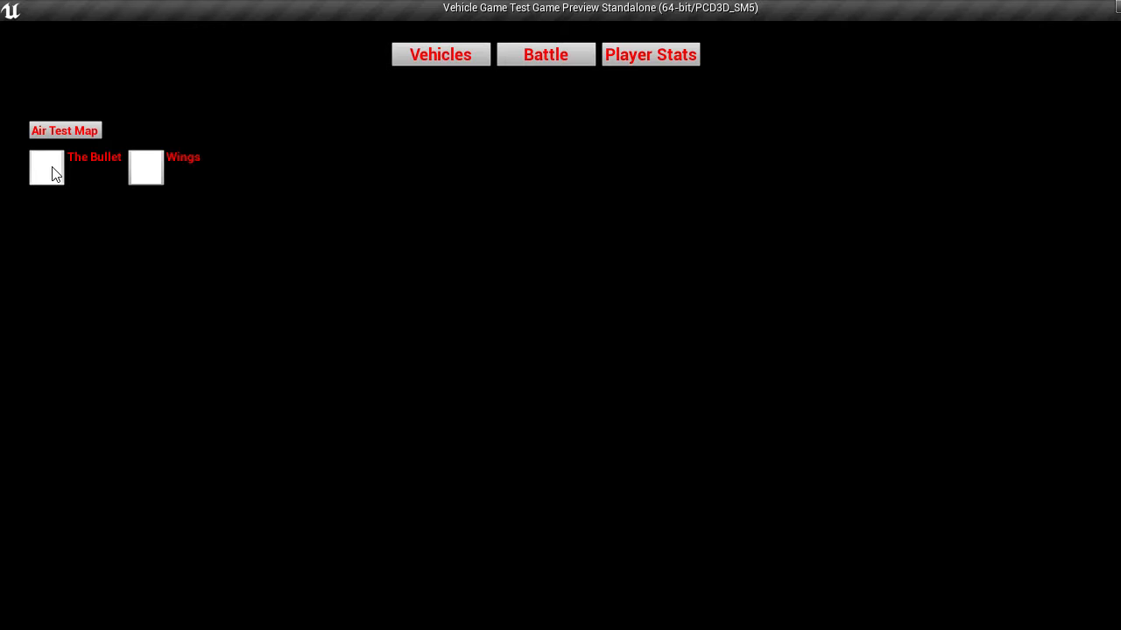
Test-fly The Bullet on the Air Test Map, then stop the game preview.
left_click(46, 168)
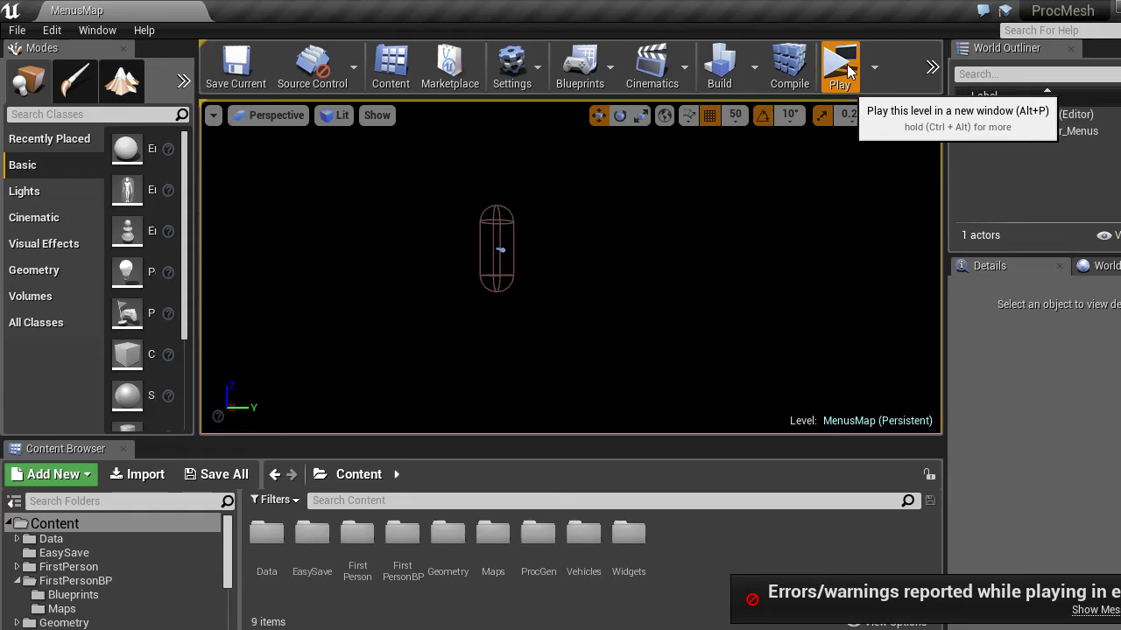
Relaunch the game, test-fly Wings, and restart to the player screen listing Justin.
left_click(839, 66)
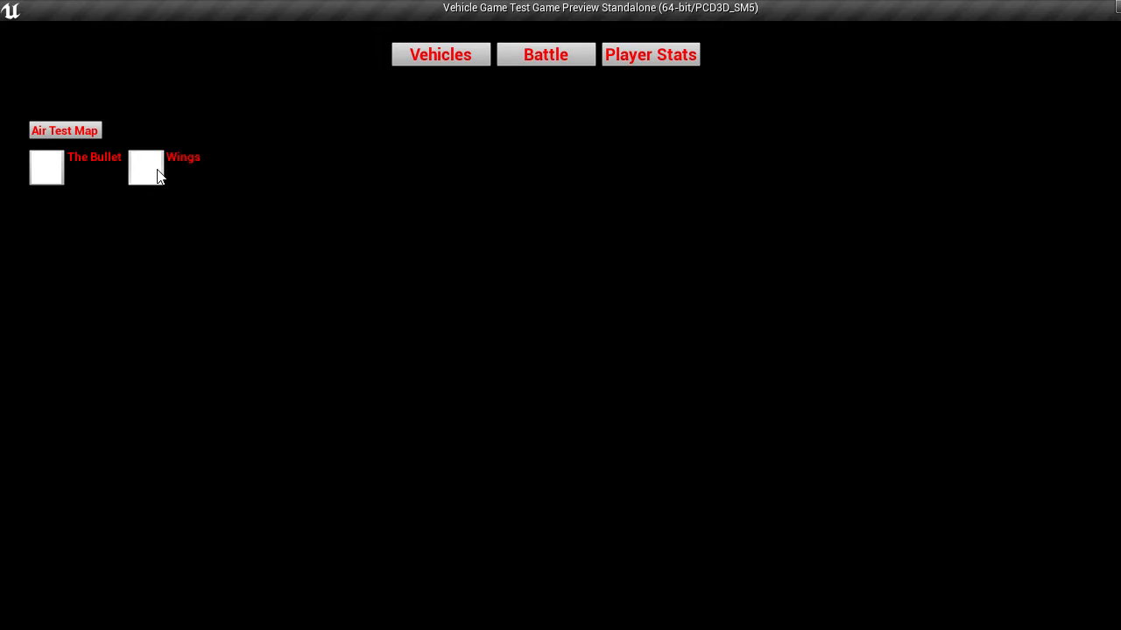
left_click(147, 166)
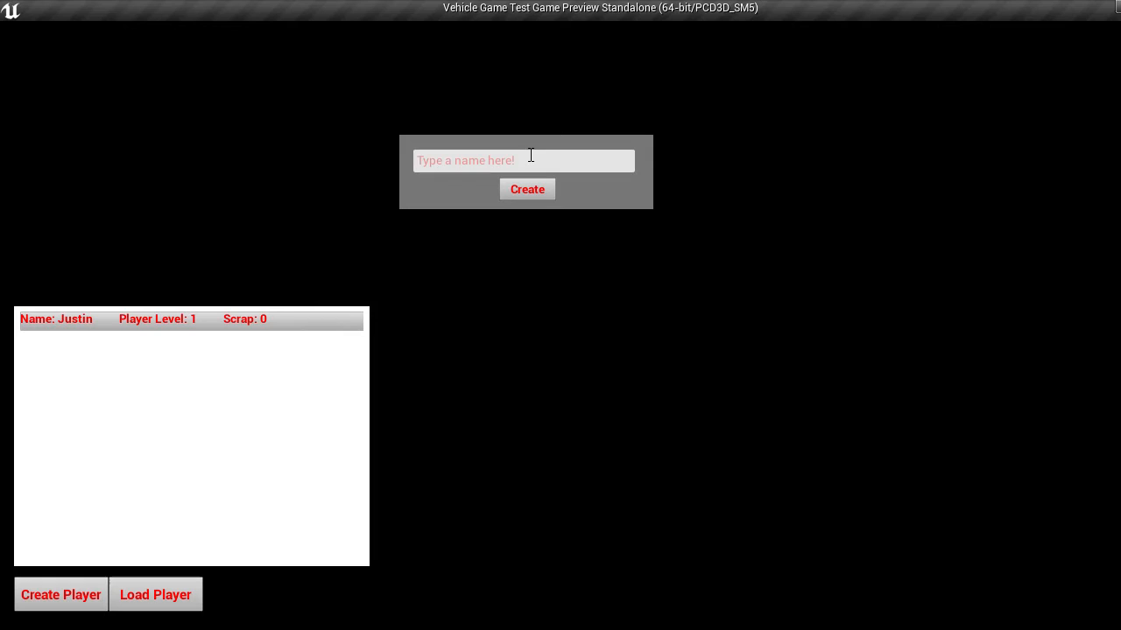
Load the Justin profile and confirm The Bullet and Wings remain under Vehicles.
left_click(525, 189)
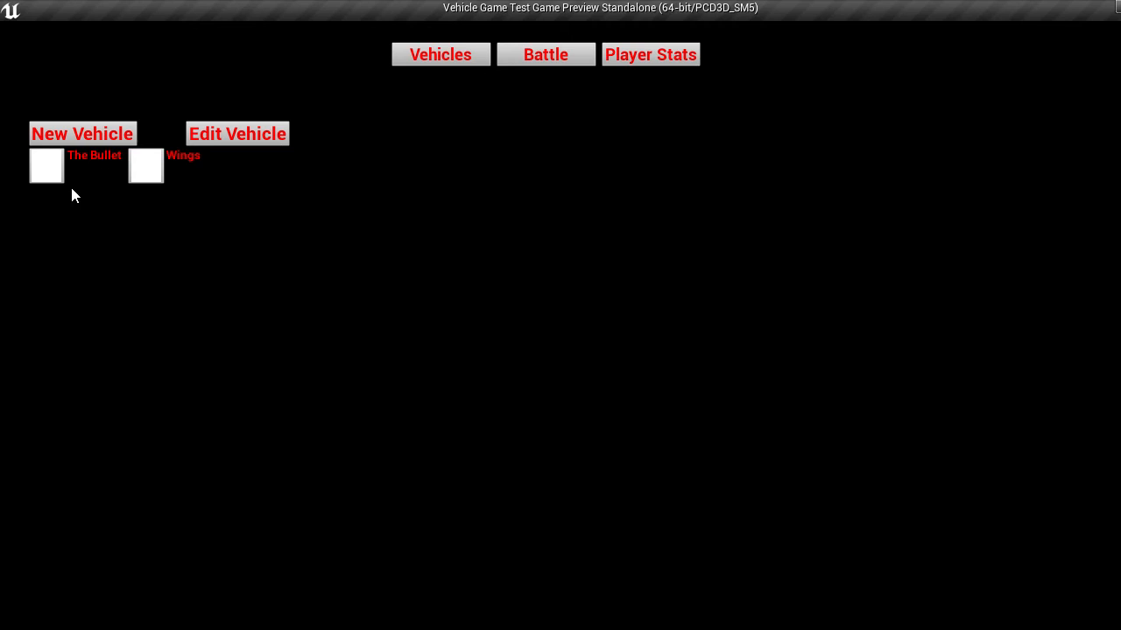
mouse_move(238, 133)
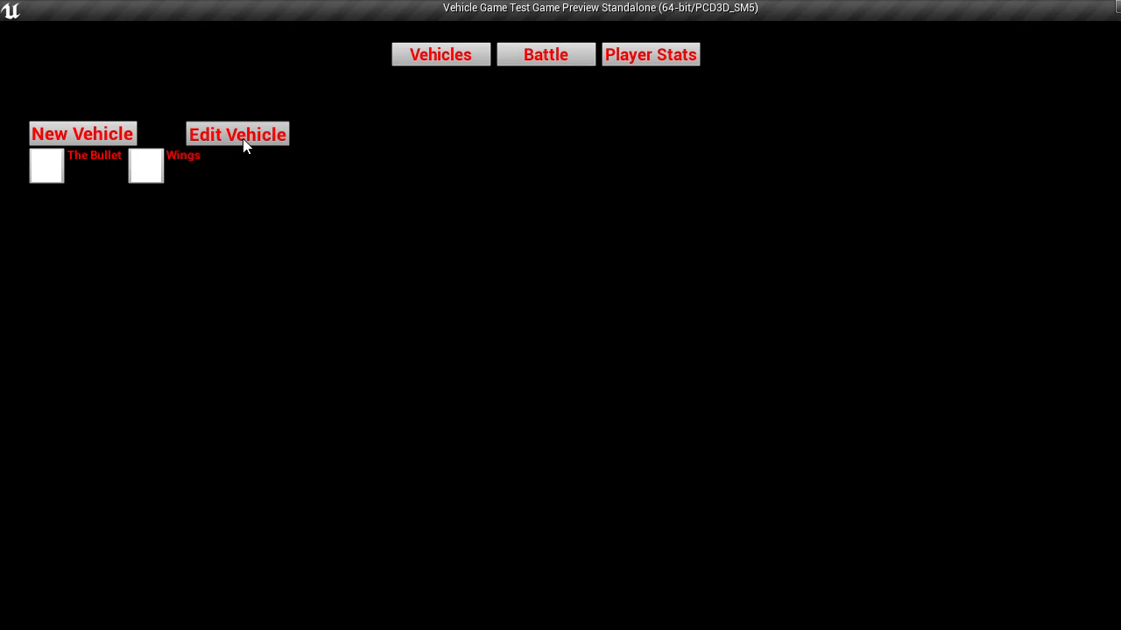
left_click(238, 133)
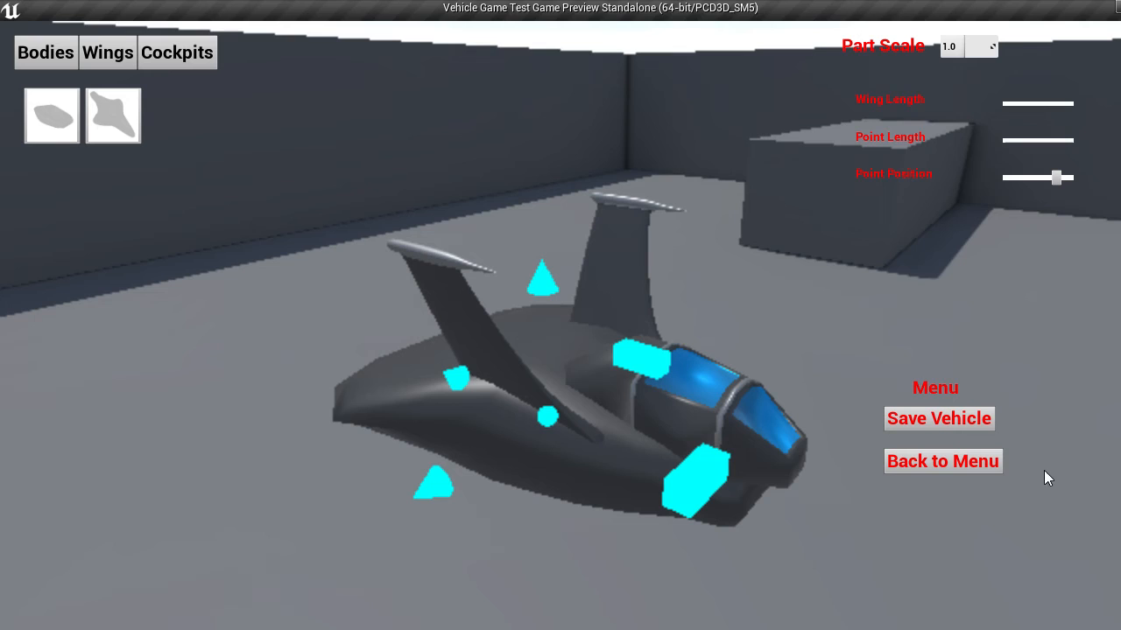
left_click(942, 460)
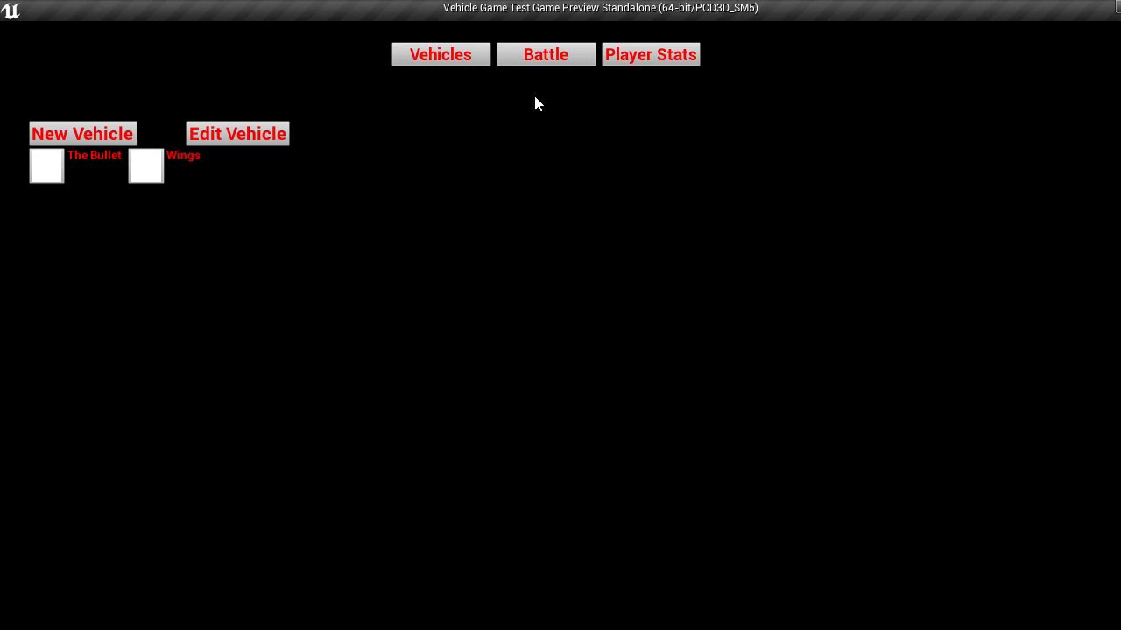